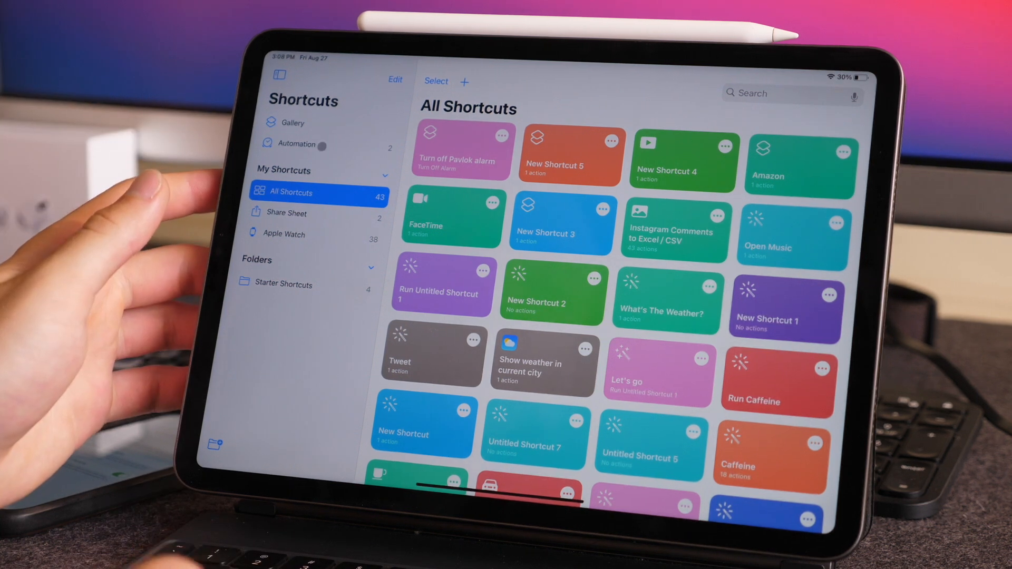
Start a new personal automation that runs on this iPad
{"action": "left_click", "coordinate": [297, 144]}
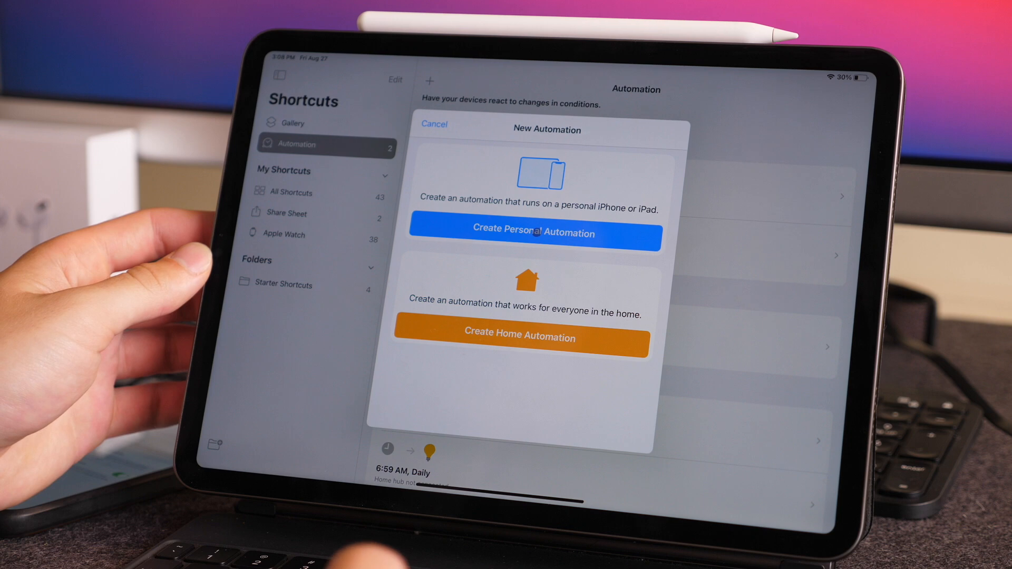
{"action": "left_click", "coordinate": [532, 233]}
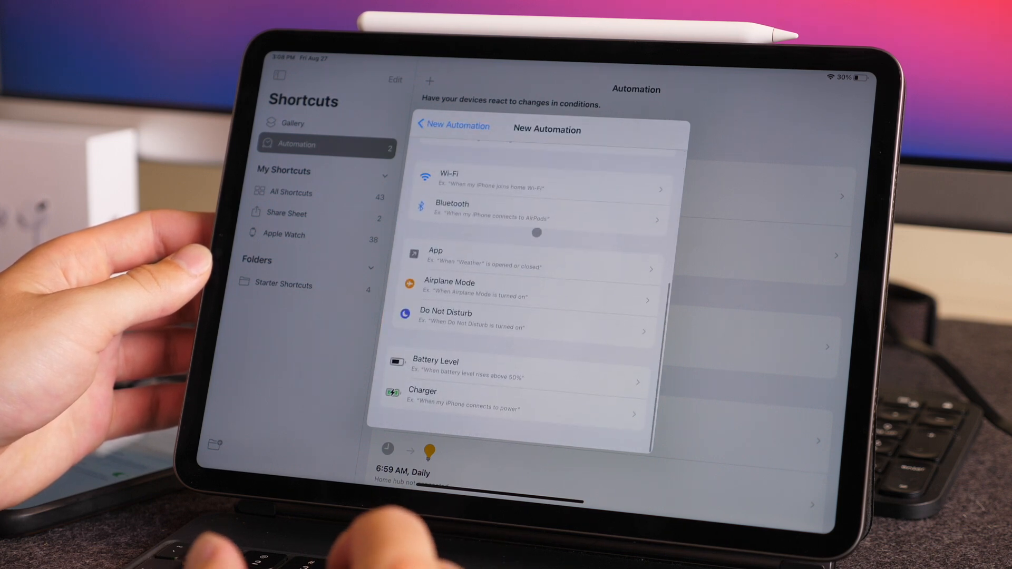
Choose Battery Level as the trigger and adjust its percentage threshold with the slider
{"action": "left_click", "coordinate": [436, 361]}
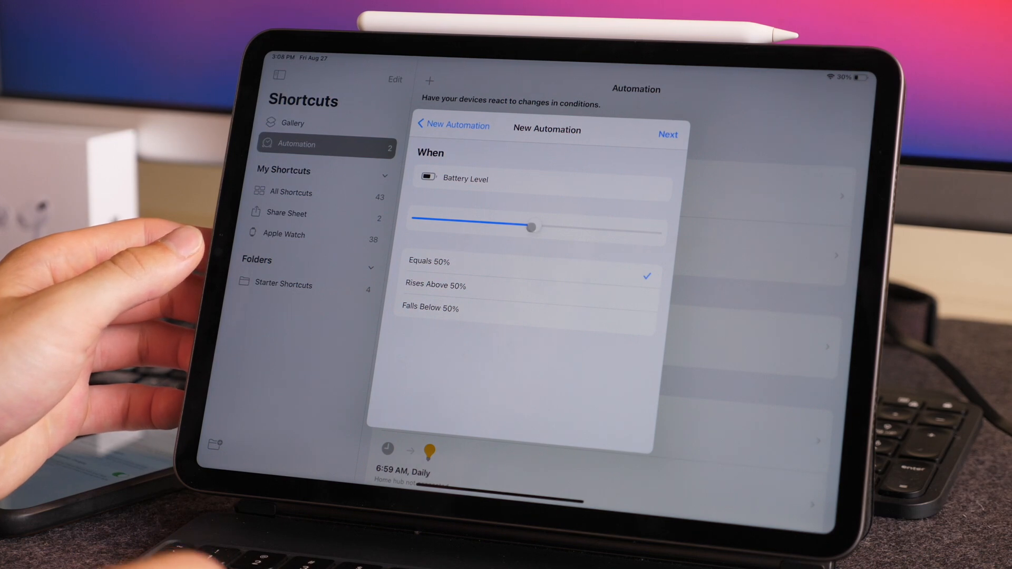
{"action": "left_click_drag", "start_coordinate": [532, 227], "coordinate": [602, 237]}
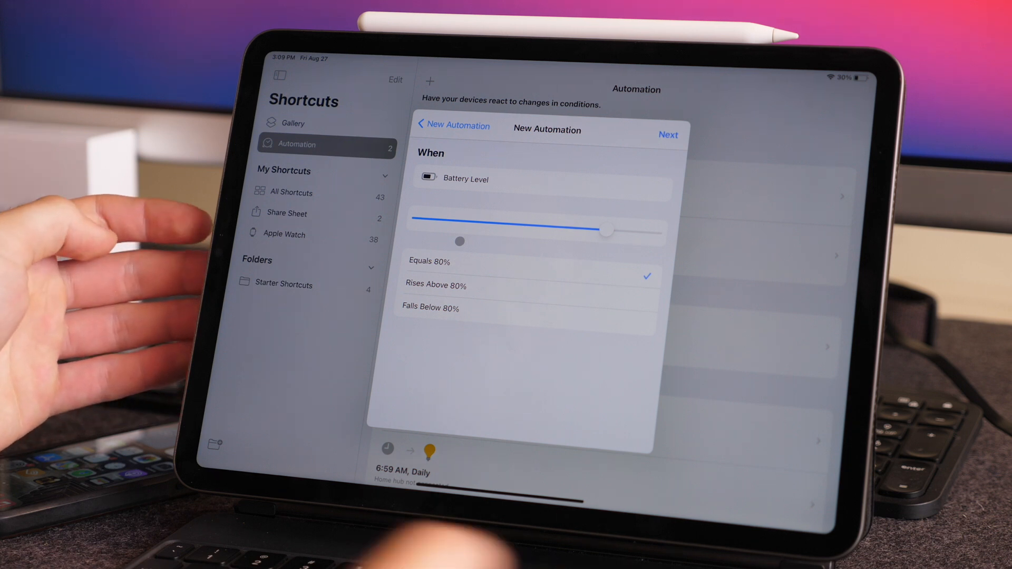
{"action": "left_click_drag", "start_coordinate": [603, 228], "coordinate": [449, 218]}
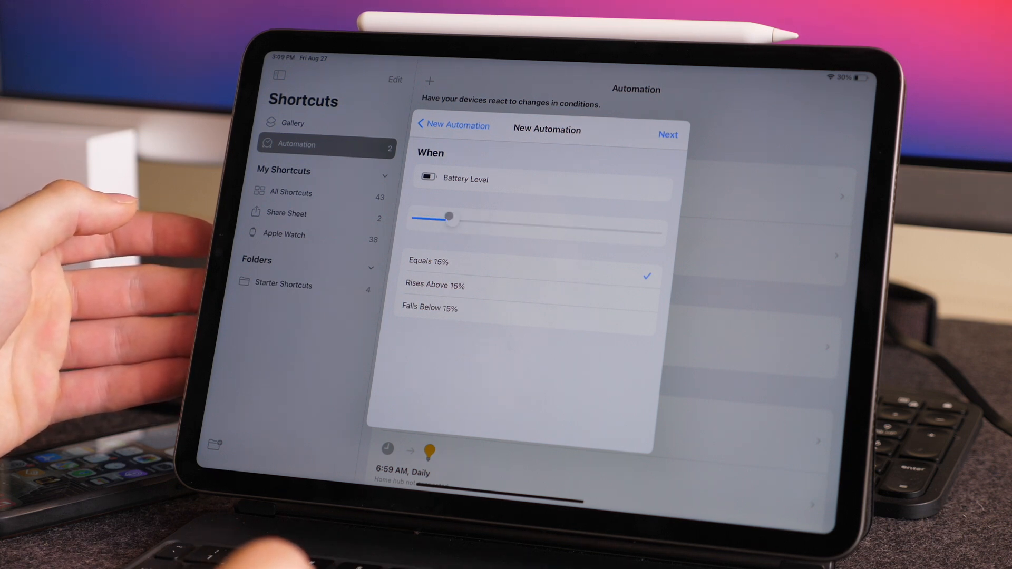
{"action": "left_click_drag", "start_coordinate": [451, 218], "coordinate": [465, 218]}
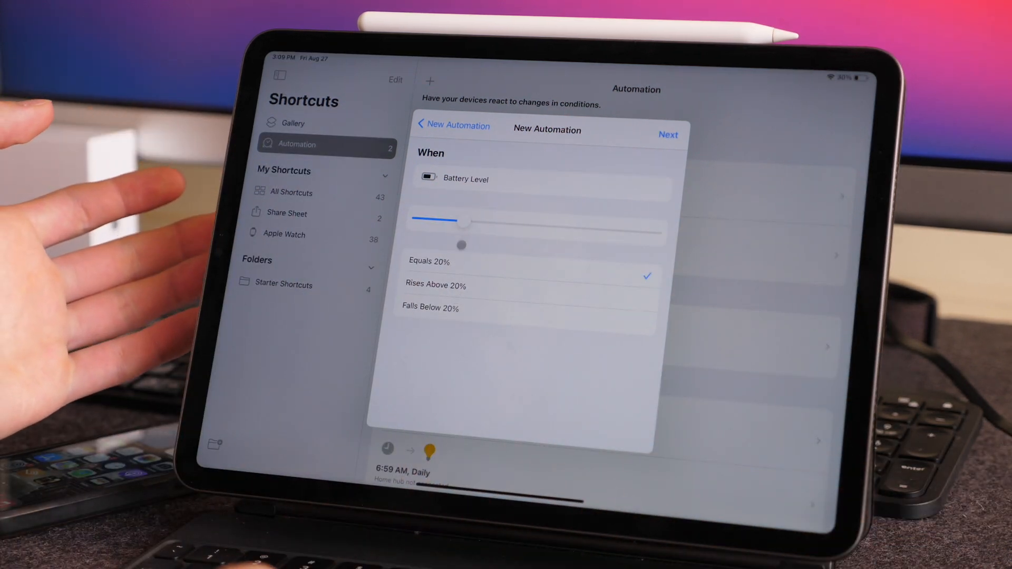
{"action": "left_click_drag", "start_coordinate": [463, 223], "coordinate": [606, 235]}
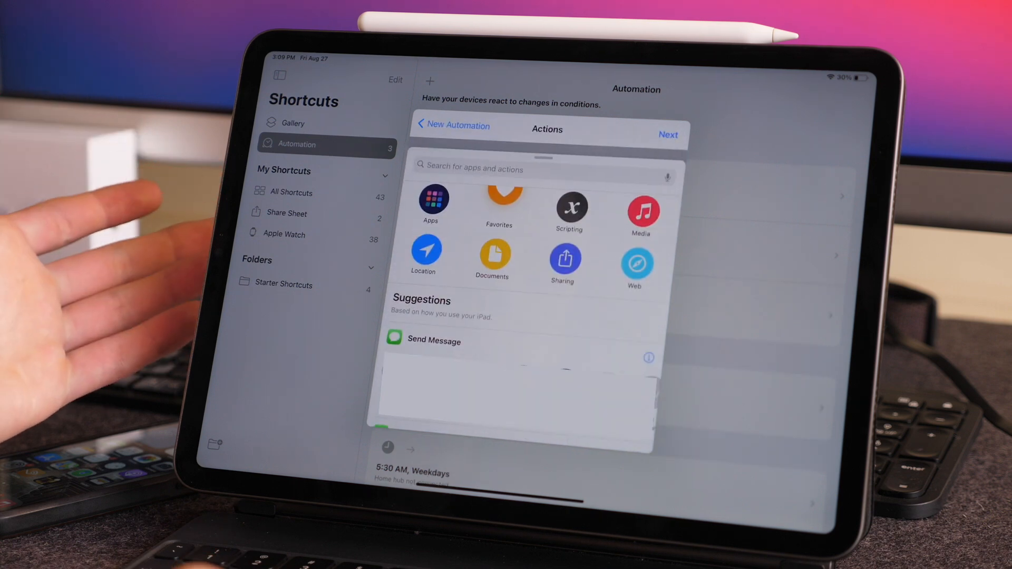
Add a Show Notification action with the message 'iPad is at 80% battery'
{"action": "left_click", "coordinate": [542, 169]}
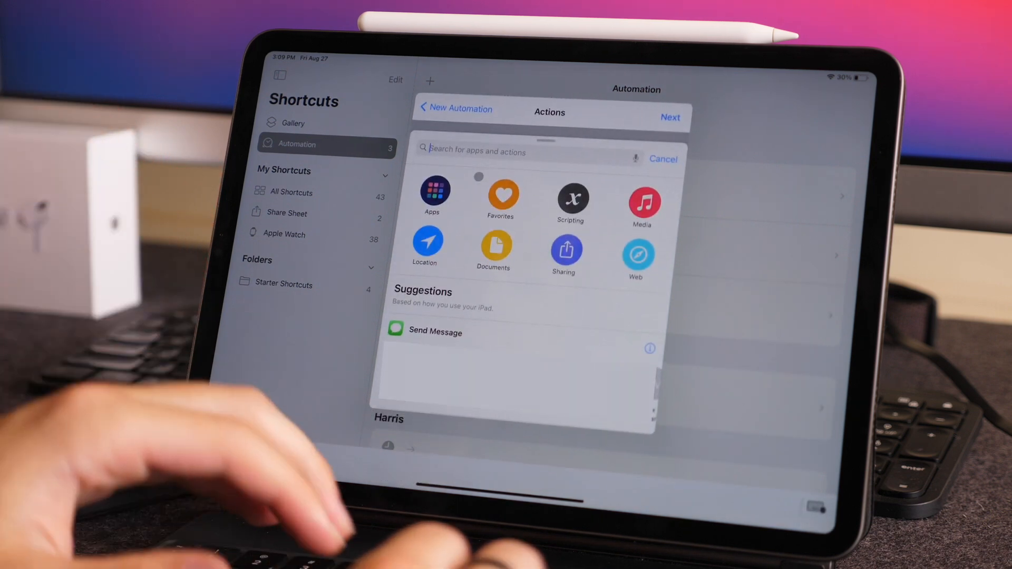
{"action": "type", "text": "Not"}
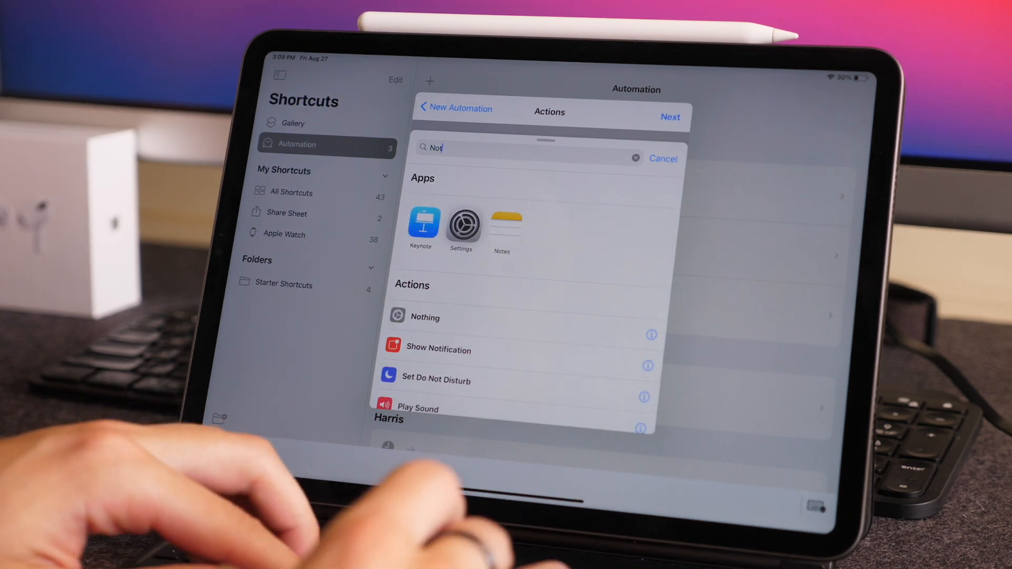
{"action": "left_click", "coordinate": [441, 349]}
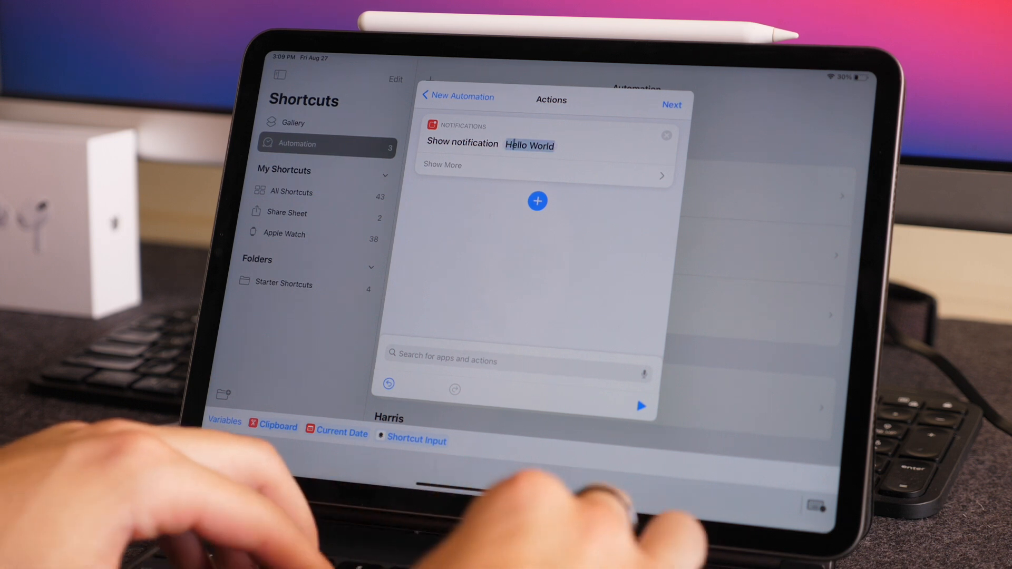
{"action": "type", "text": "iPad is a"}
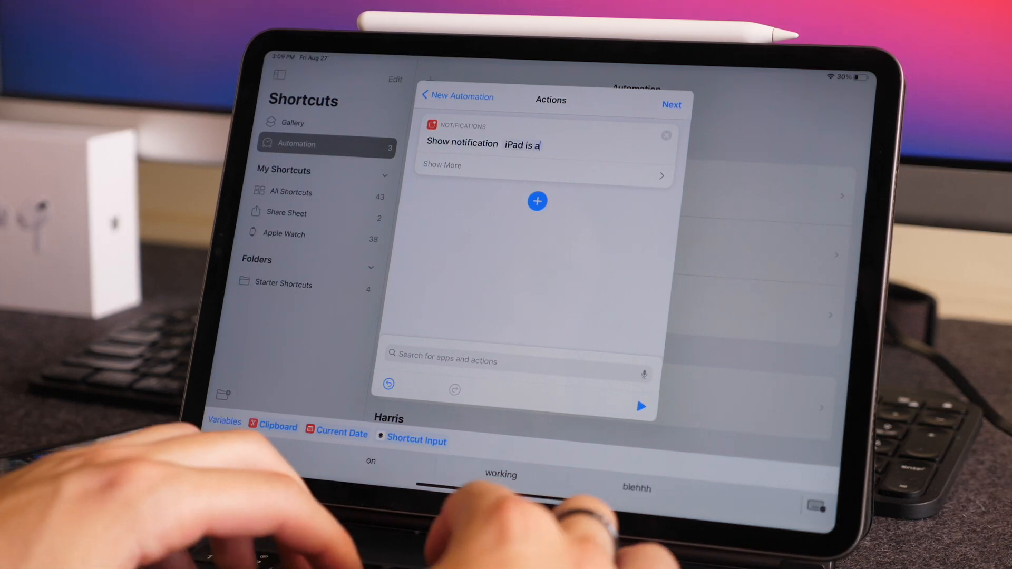
{"action": "type", "text": "t 80"}
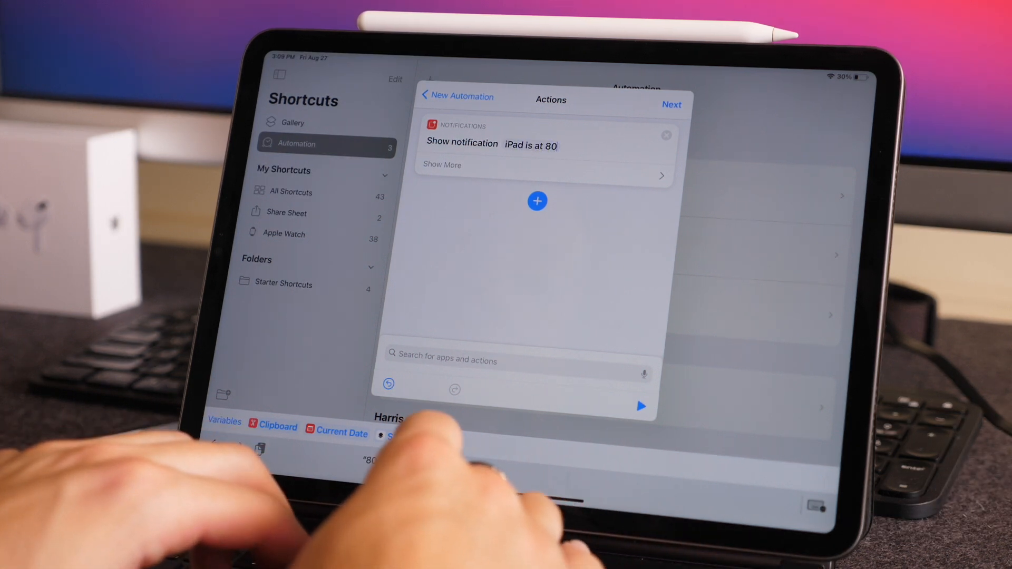
{"action": "type", "text": "% battery"}
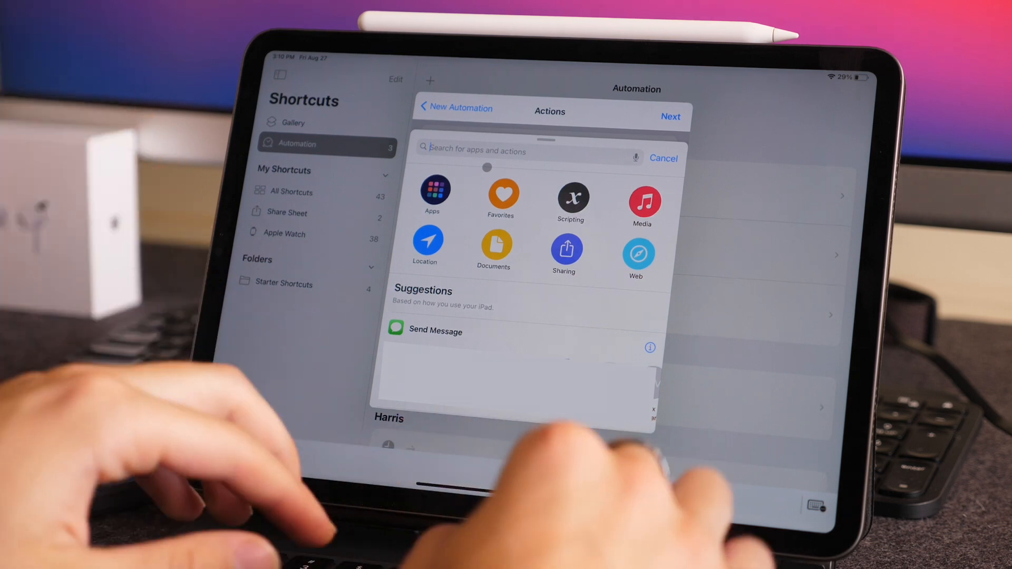
Add a Speak Text action: 'Your iPad is at 80% battery. Unplug it now to preserve health and longevity.'
{"action": "type", "text": "Speak"}
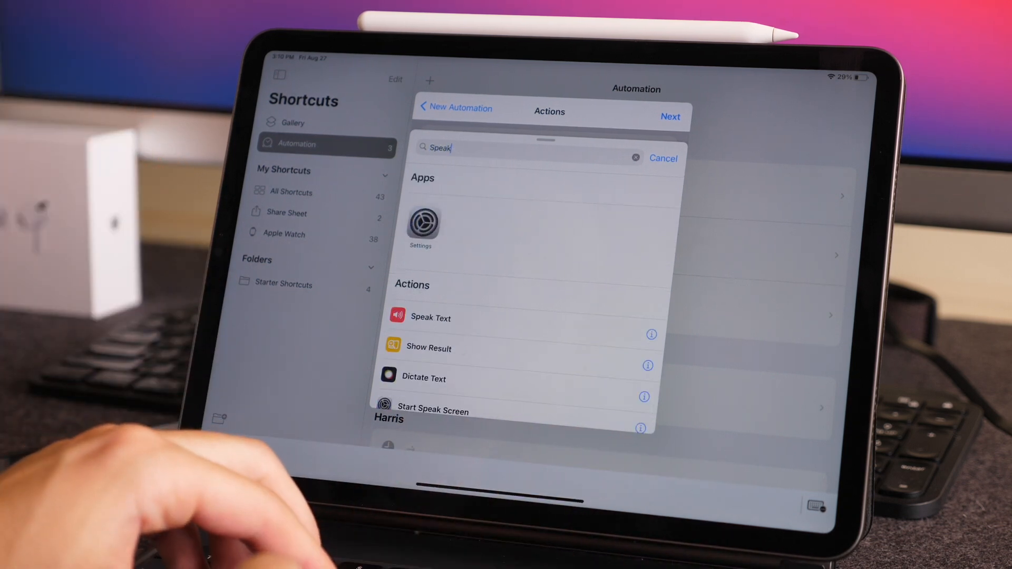
{"action": "left_click", "coordinate": [431, 317]}
{"action": "type", "text": "Your "}
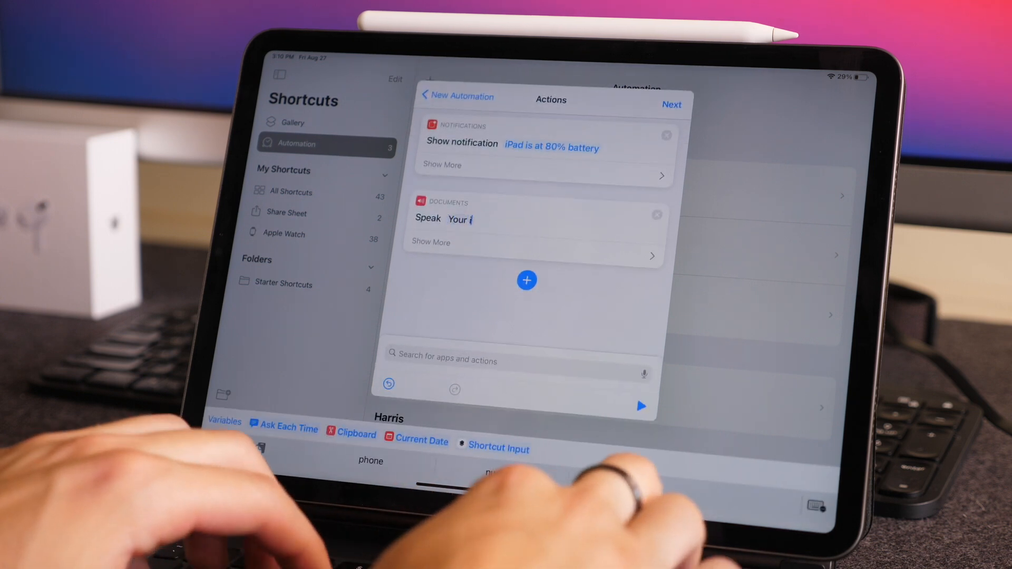
{"action": "type", "text": "iPad is at"}
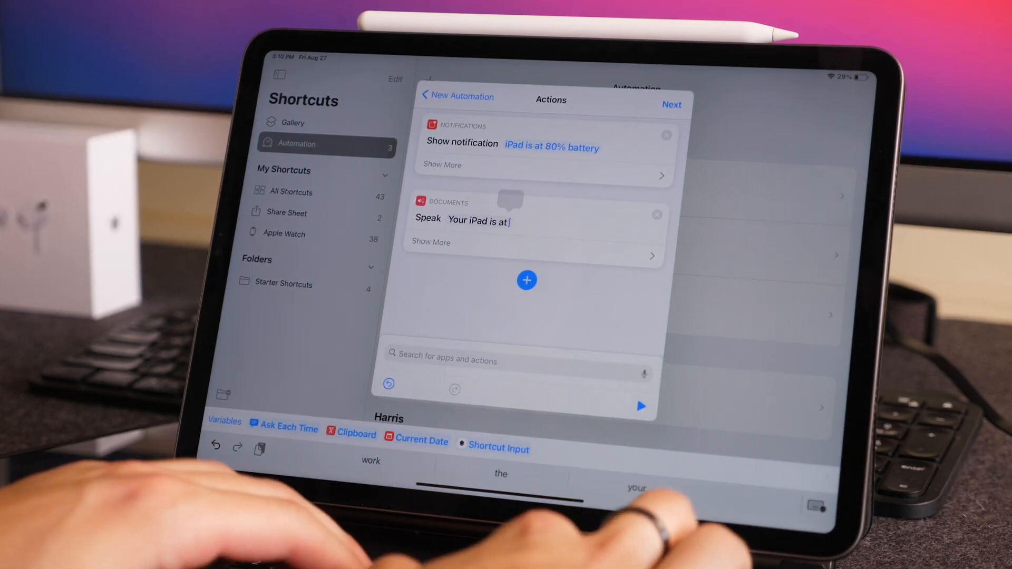
{"action": "type", "text": "80% battery. Unplug it now to"}
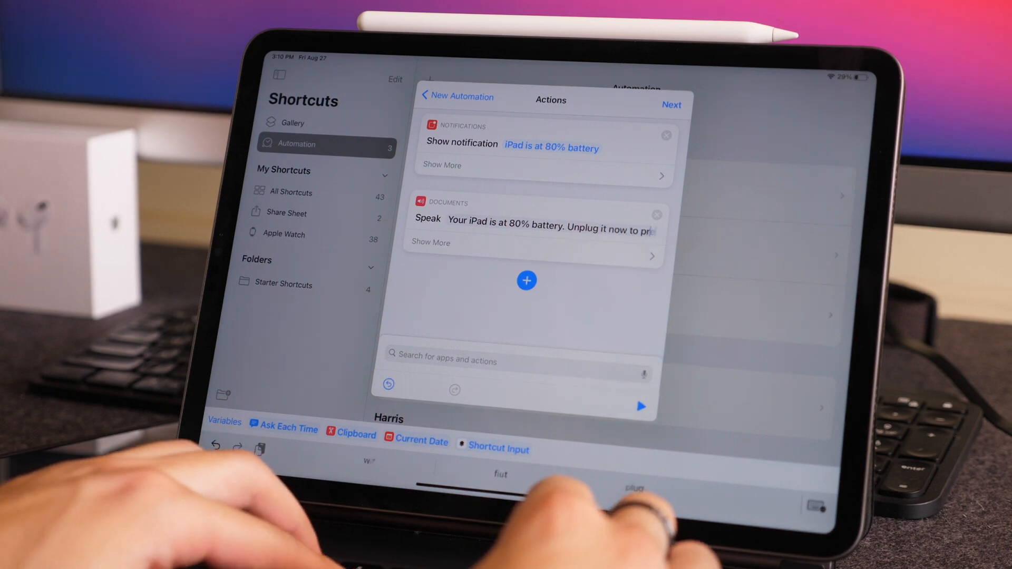
{"action": "type", "text": "preserve health and longev"}
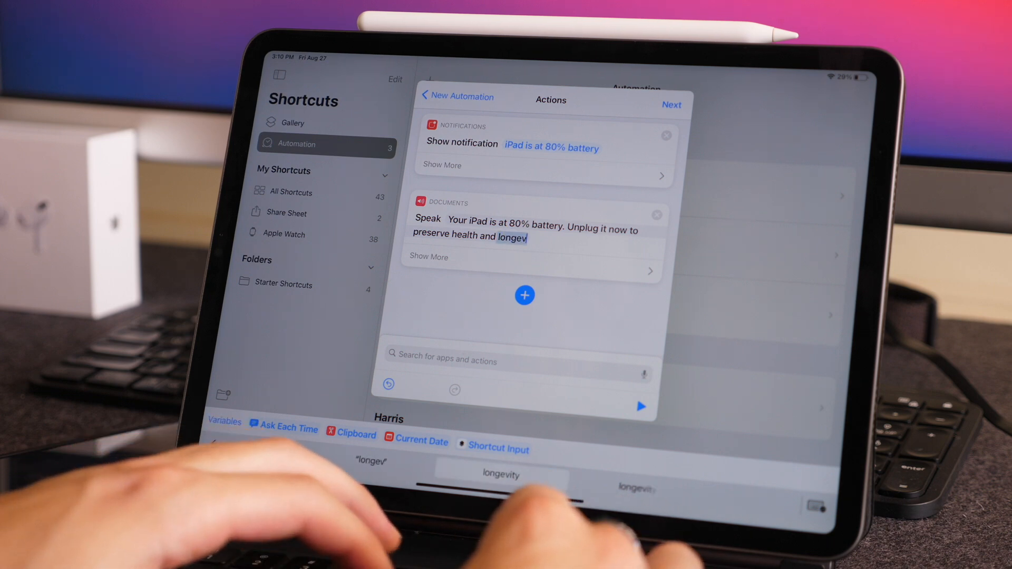
{"action": "left_click", "coordinate": [500, 474]}
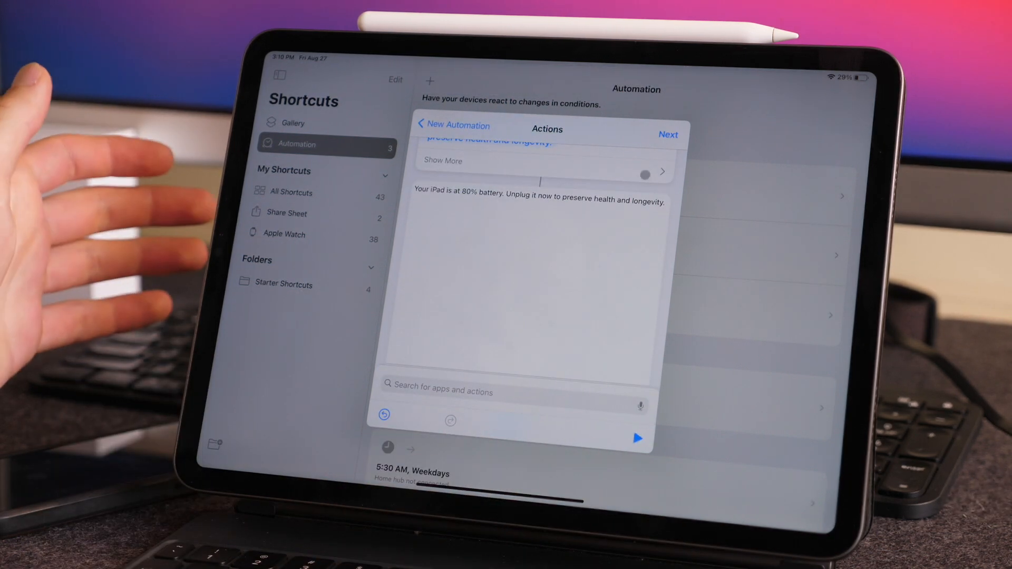
Review Speak Text's rate, pitch, language and voice options, then reopen the action picker
{"action": "left_click", "coordinate": [441, 160]}
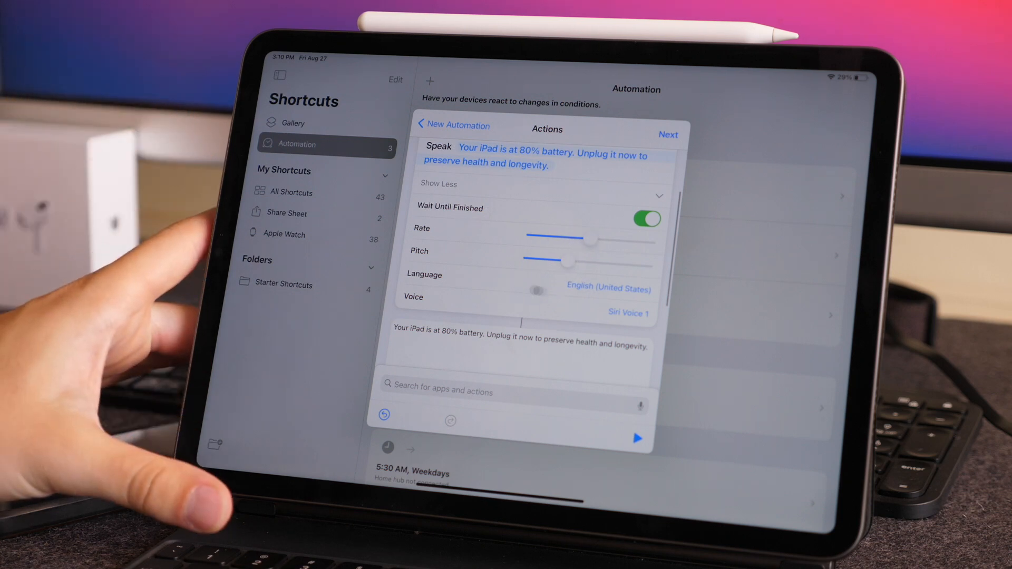
{"action": "left_click", "coordinate": [627, 313]}
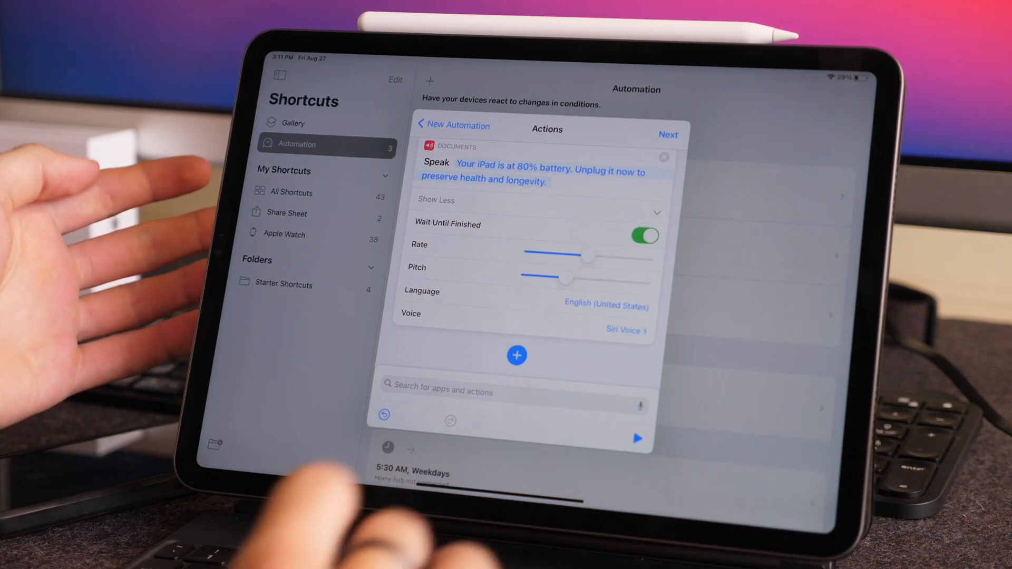
{"action": "left_click", "coordinate": [517, 355]}
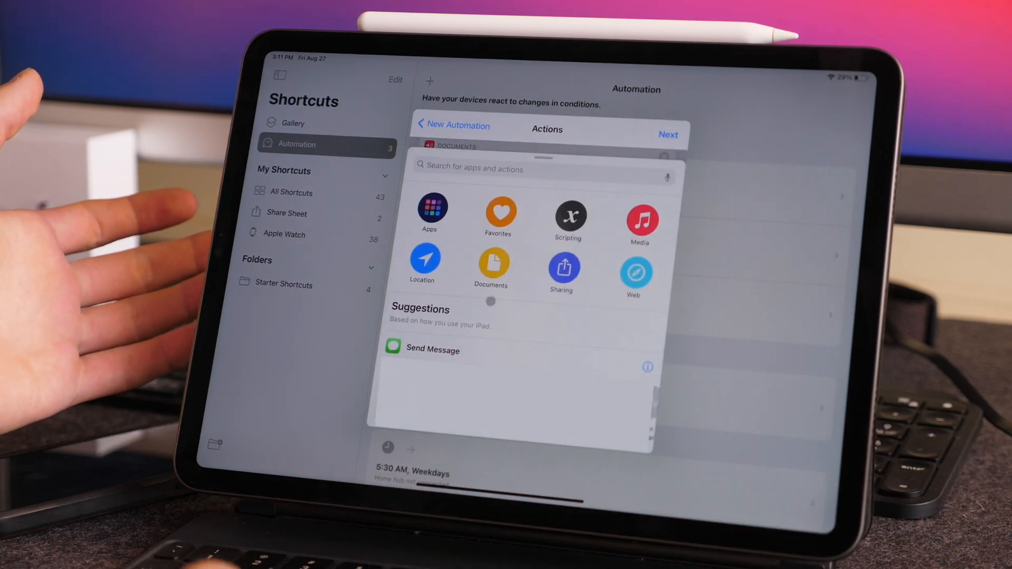
{"action": "left_click", "coordinate": [491, 265]}
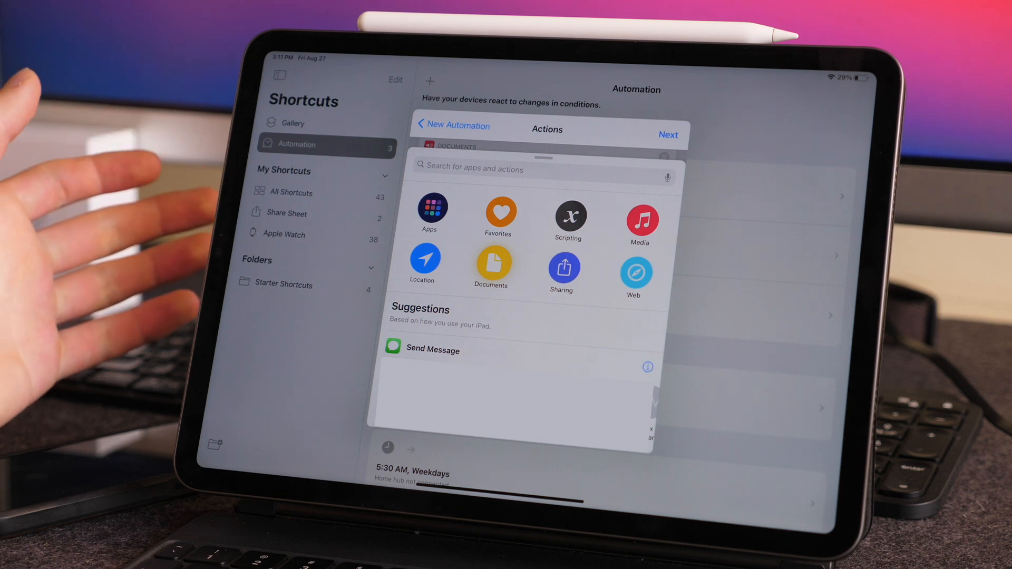